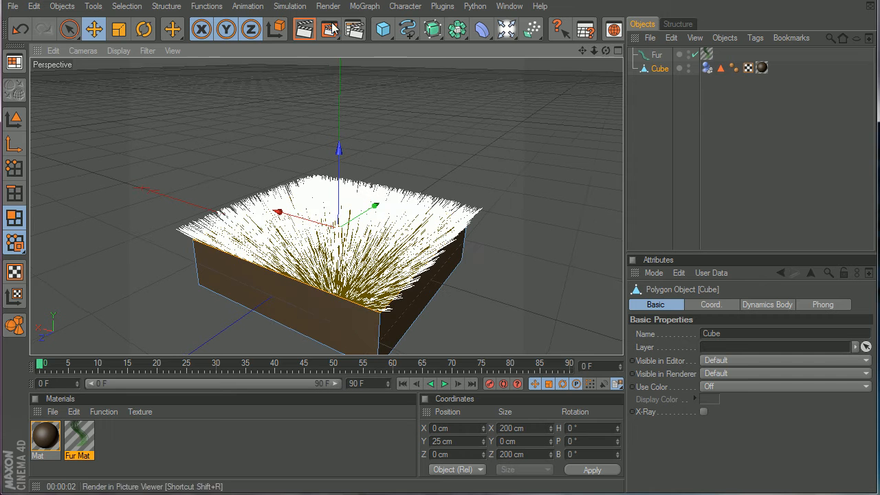
Render the active view to show green grass on top of the brown box
{"action": "left_click", "coordinate": [303, 29]}
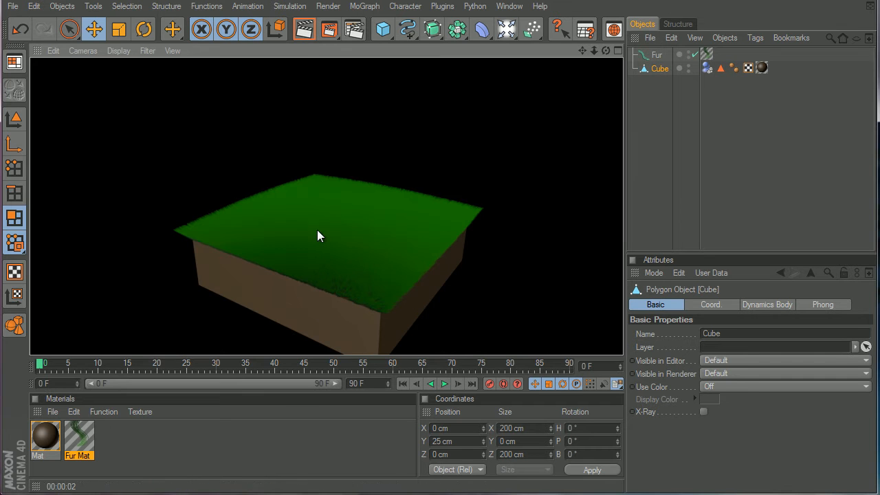
{"action": "mouse_move", "coordinate": [391, 170]}
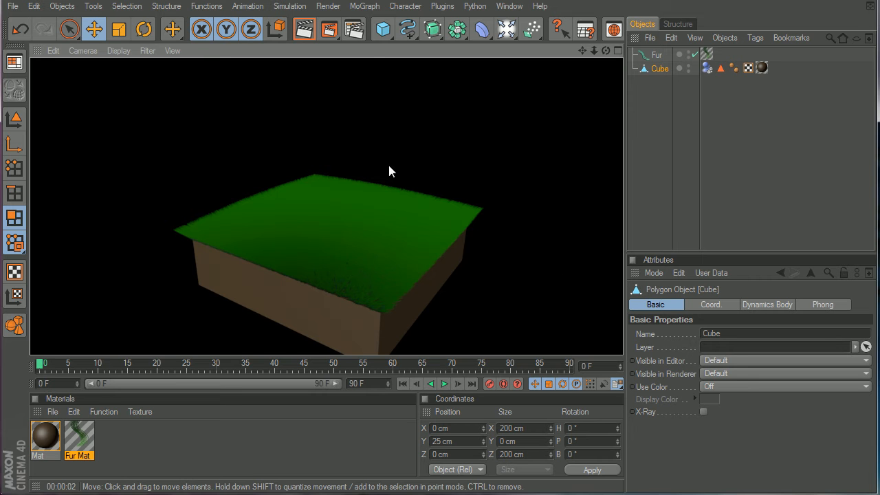
{"action": "left_click", "coordinate": [13, 7]}
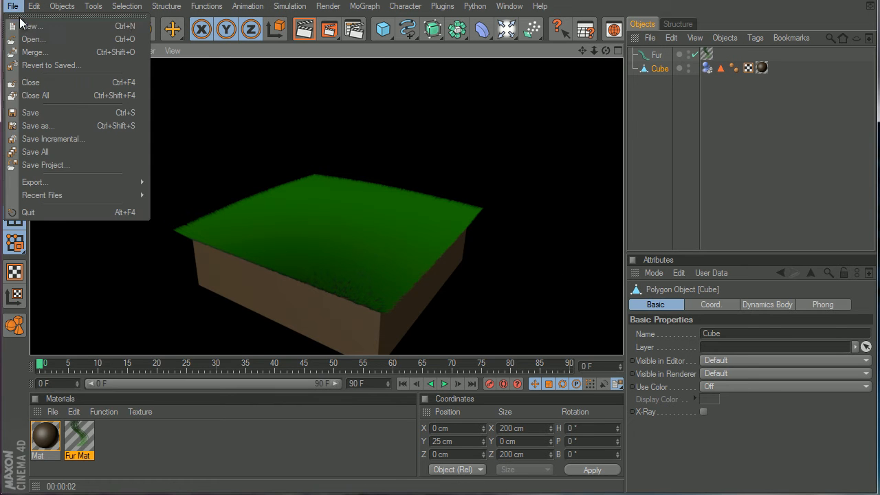
Start a new scene whose render output saves a JPEG image named 'grass'
{"action": "left_click", "coordinate": [31, 26]}
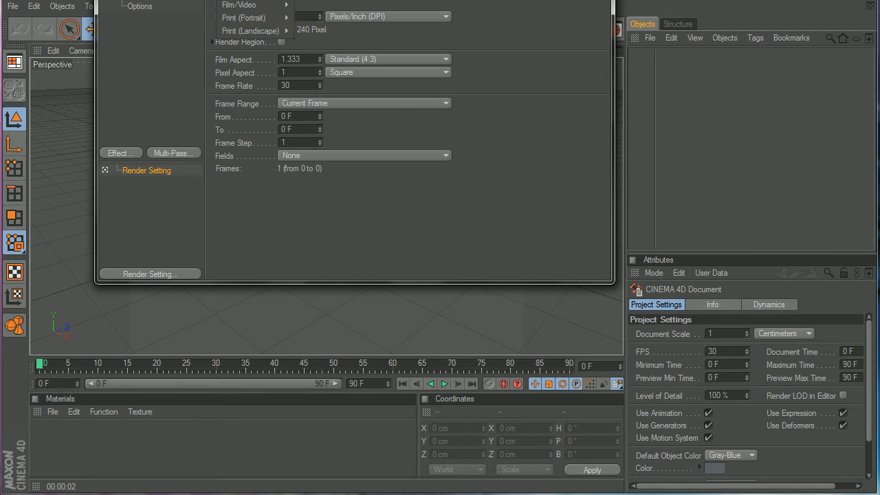
{"action": "left_click", "coordinate": [239, 4]}
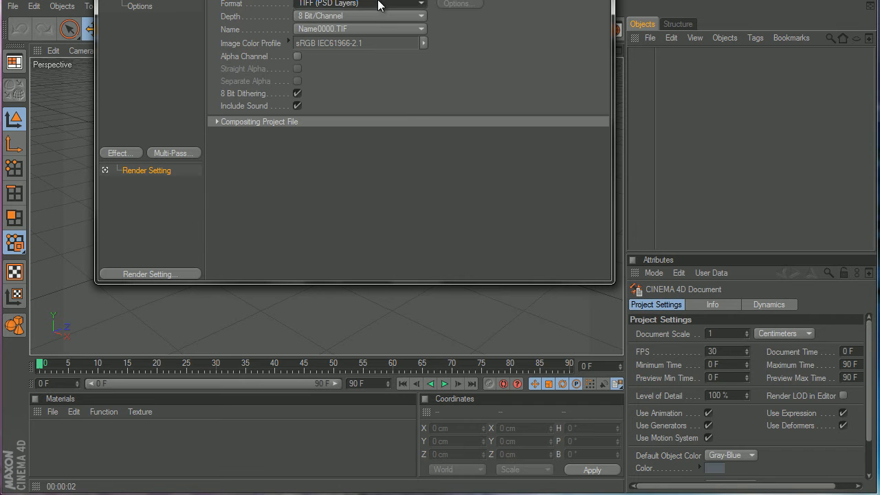
{"action": "left_click", "coordinate": [358, 4]}
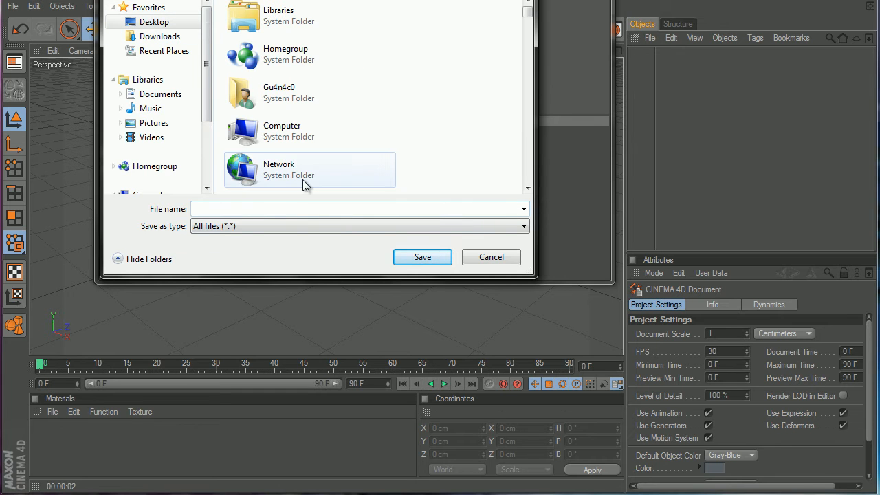
{"action": "type", "text": "gass"}
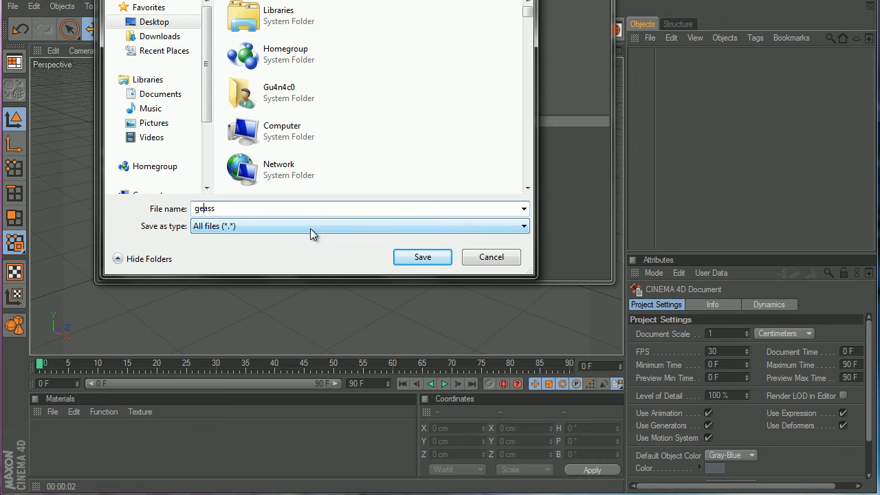
{"action": "type", "text": "grass"}
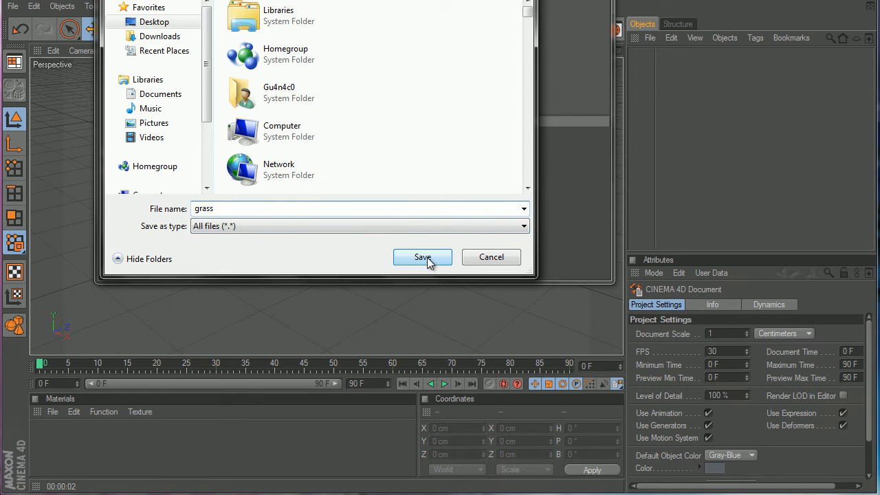
{"action": "left_click", "coordinate": [422, 257]}
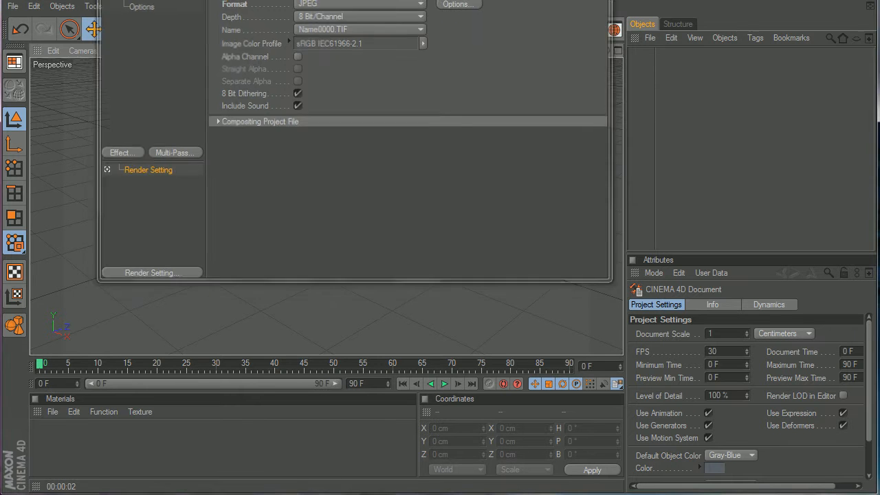
{"action": "left_click", "coordinate": [381, 29]}
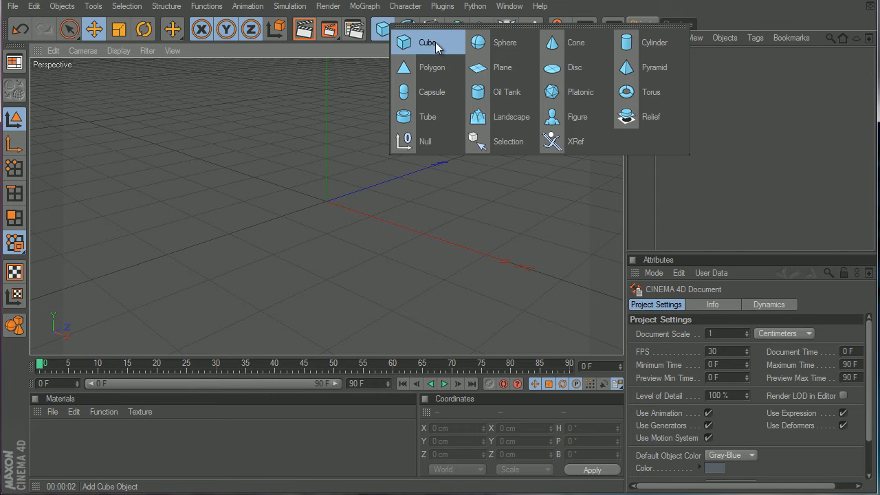
Add a cube, flatten it to 10 cm high, make it editable, and select its top face
{"action": "left_click", "coordinate": [428, 42]}
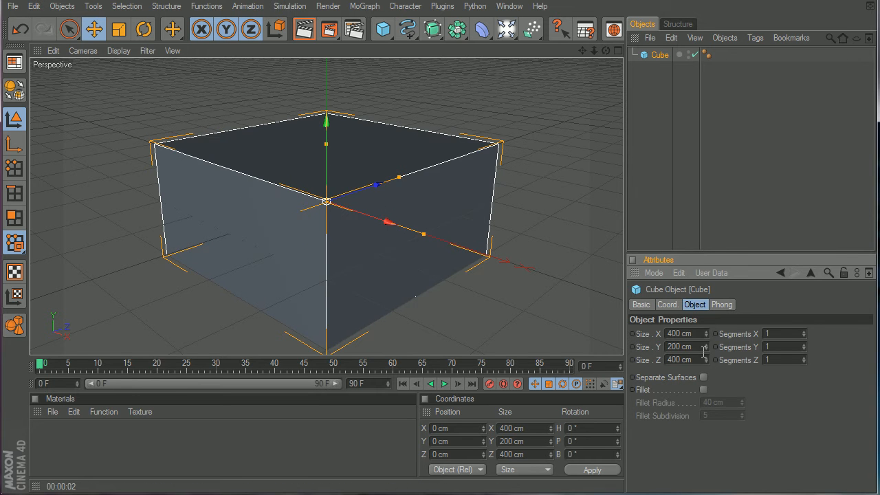
{"action": "triple_click", "coordinate": [679, 347]}
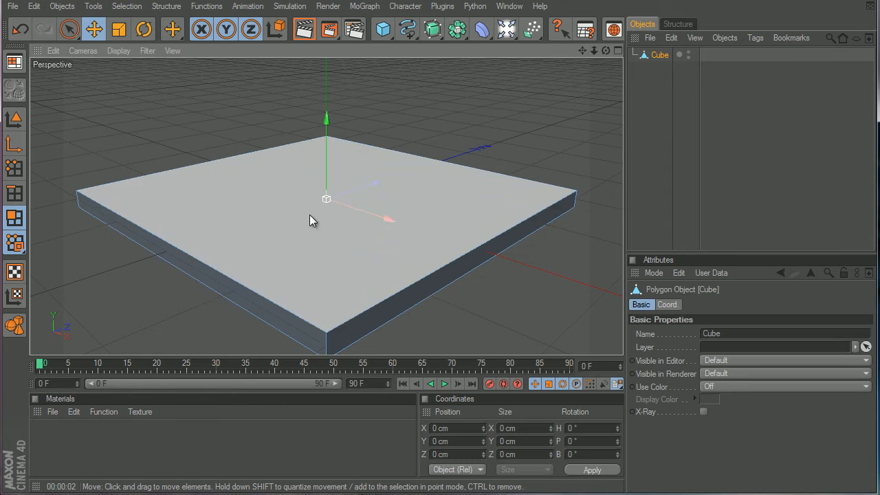
{"action": "left_click", "coordinate": [327, 199]}
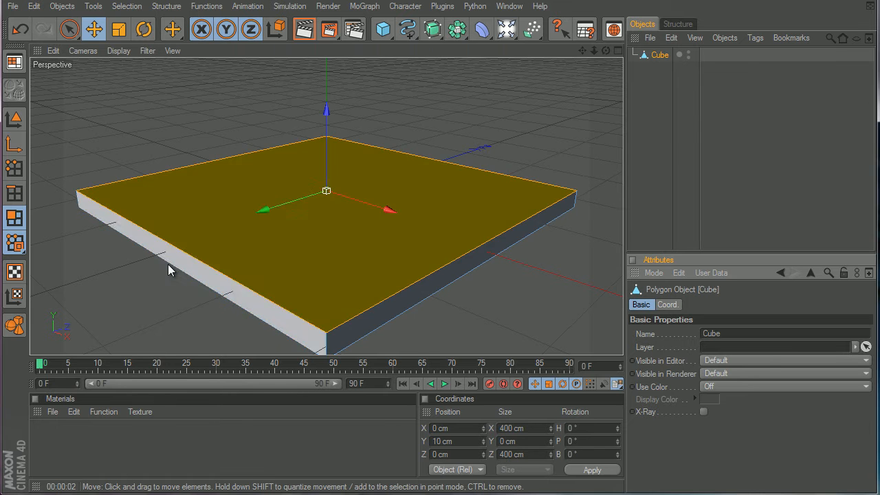
{"action": "mouse_move", "coordinate": [158, 20]}
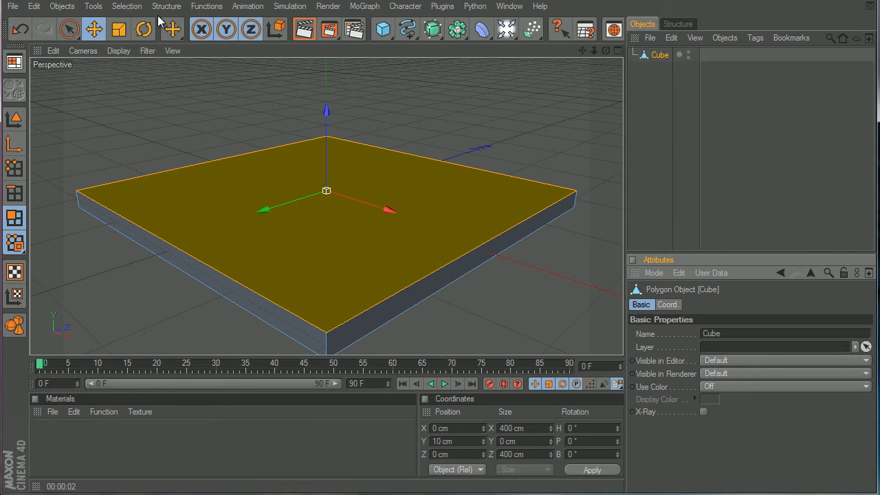
Add Fur to the slab's top face with 12 cm length and 300000 strands
{"action": "left_click", "coordinate": [289, 6]}
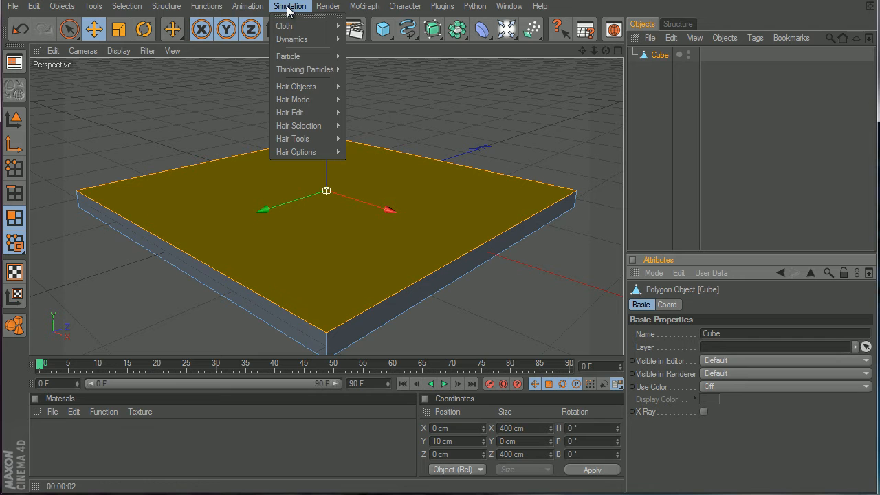
{"action": "mouse_move", "coordinate": [291, 6]}
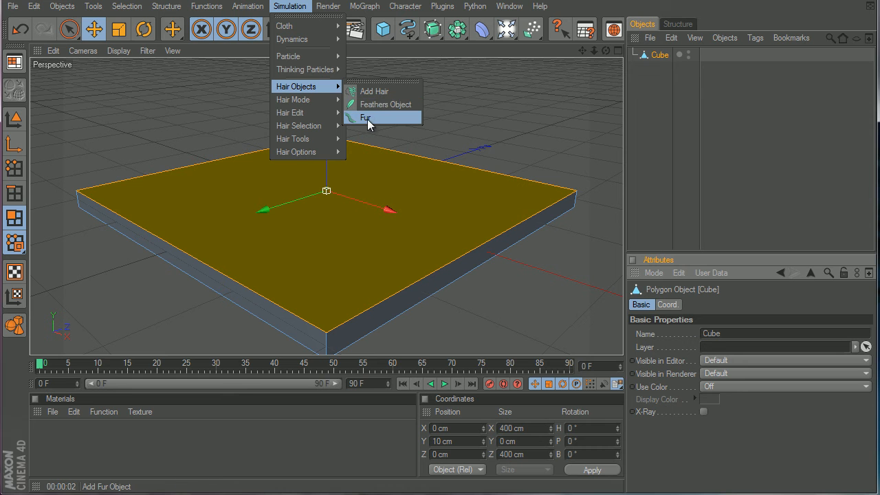
{"action": "mouse_move", "coordinate": [373, 121]}
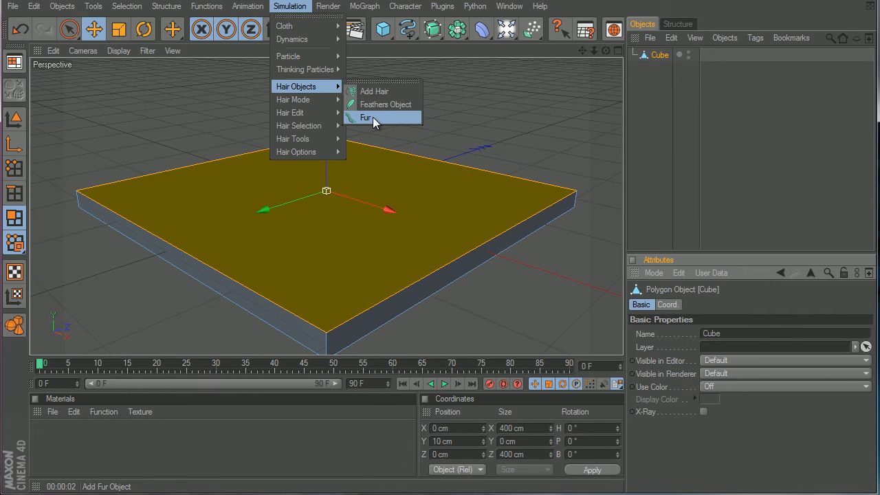
{"action": "left_click", "coordinate": [366, 117]}
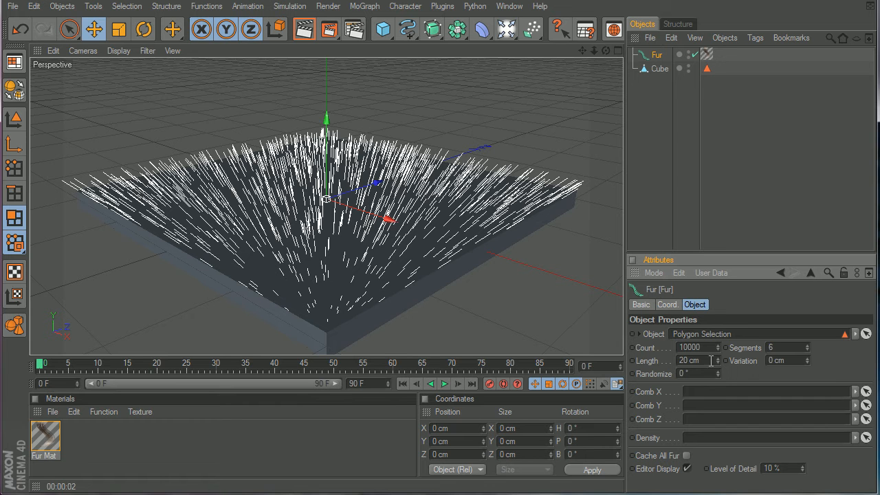
{"action": "left_click", "coordinate": [718, 360]}
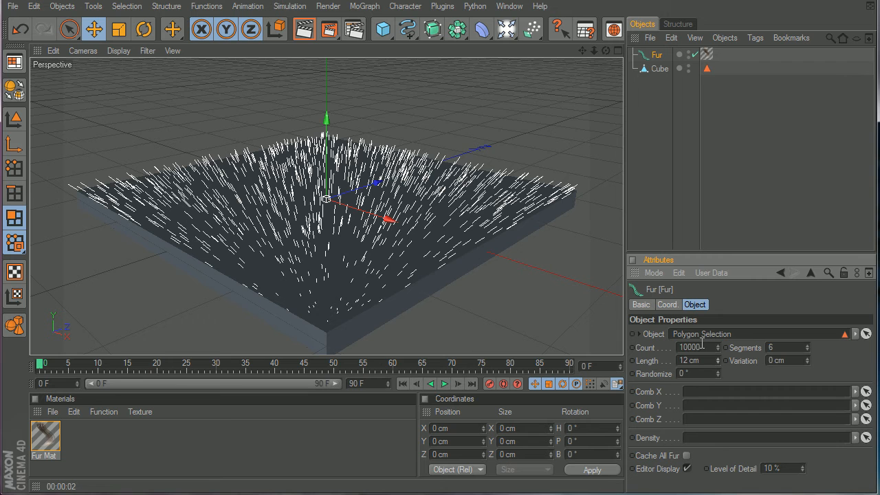
{"action": "triple_click", "coordinate": [694, 347]}
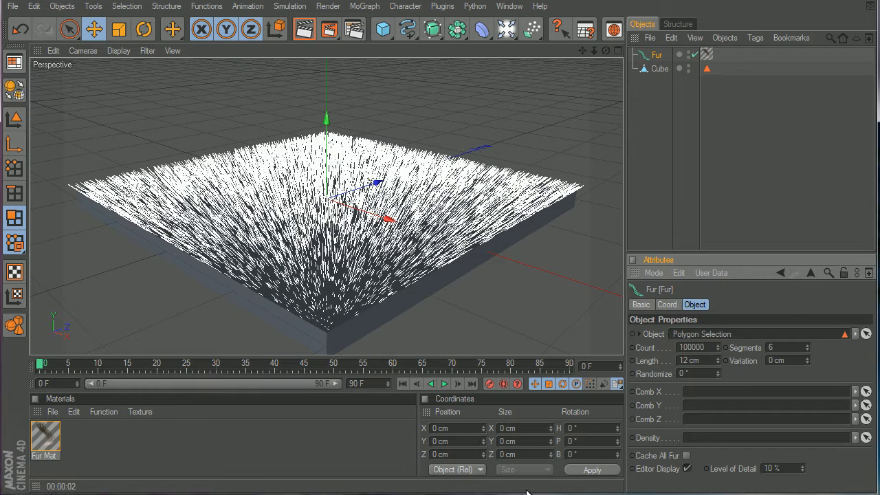
{"action": "triple_click", "coordinate": [691, 347]}
{"action": "type", "text": "300000"}
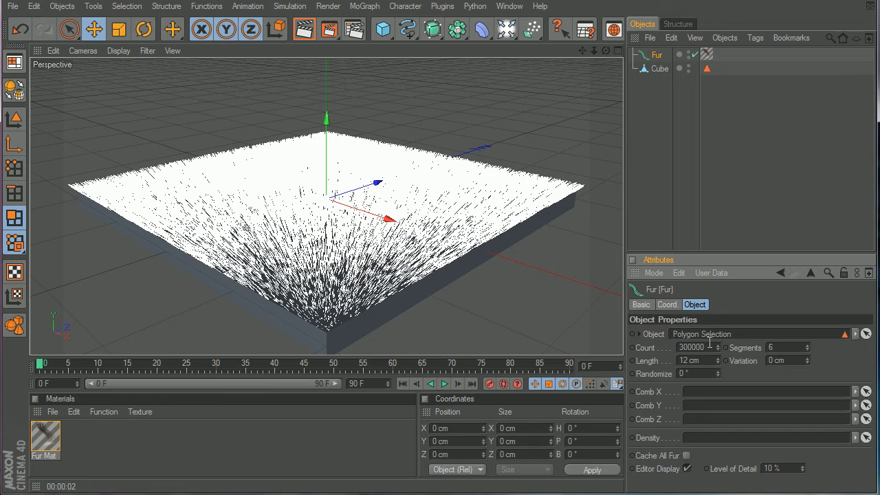
Start a viewport render to preview the fur on the slab
{"action": "left_click", "coordinate": [304, 29]}
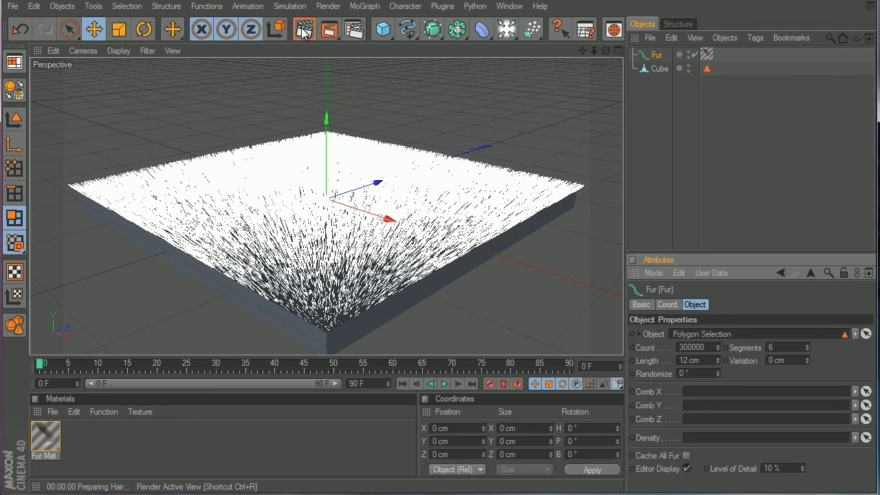
{"action": "left_click", "coordinate": [303, 28]}
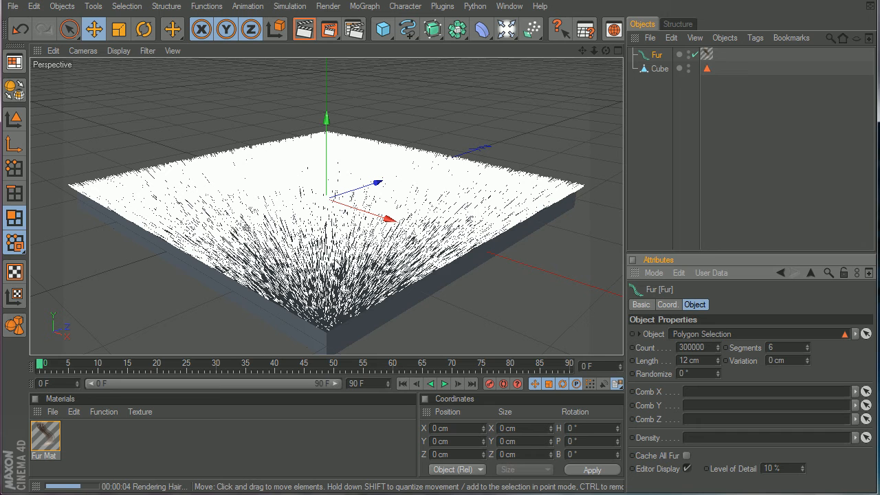
{"action": "mouse_move", "coordinate": [412, 310]}
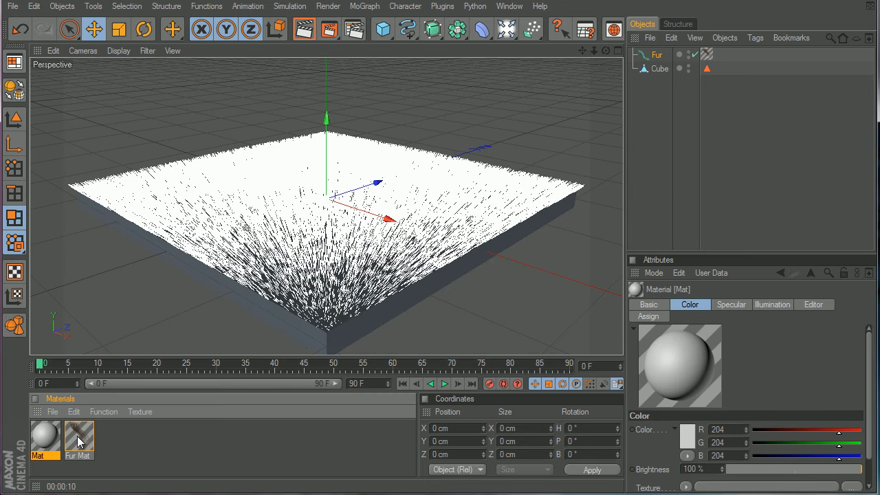
Open the Mat material and load a Gradient shader into its Color channel
{"action": "left_click", "coordinate": [78, 440]}
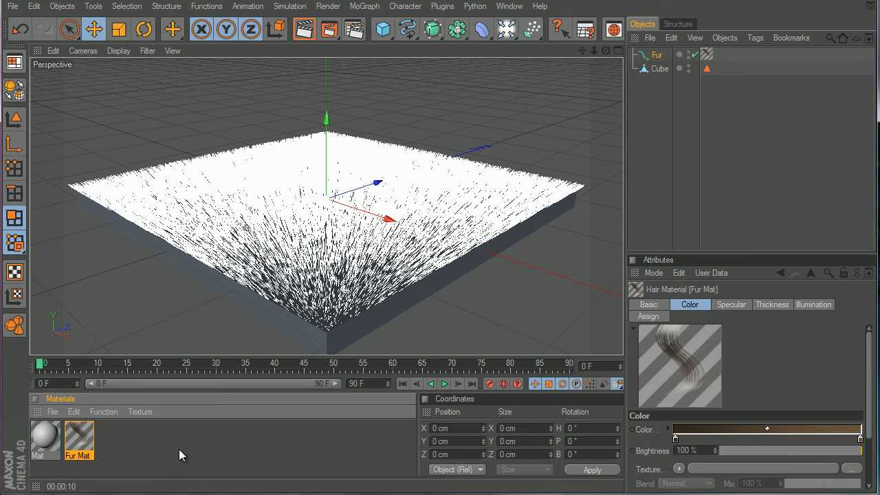
{"action": "left_click", "coordinate": [45, 439]}
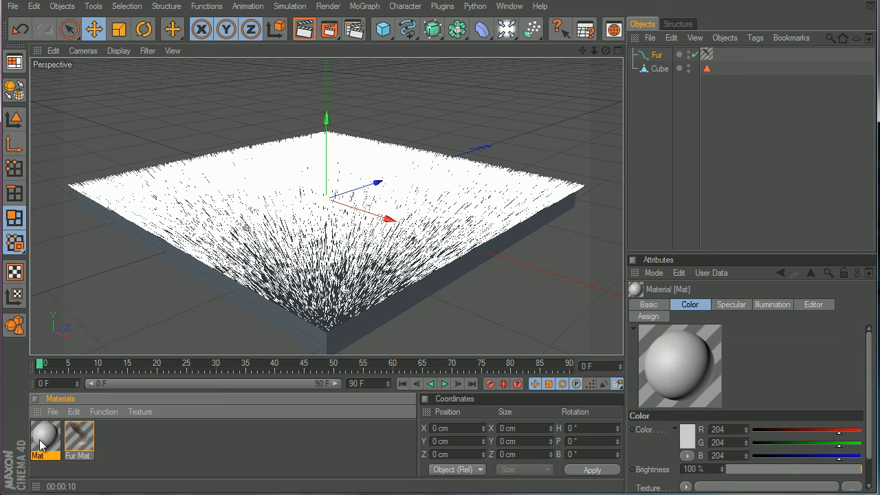
{"action": "double_click", "coordinate": [44, 437]}
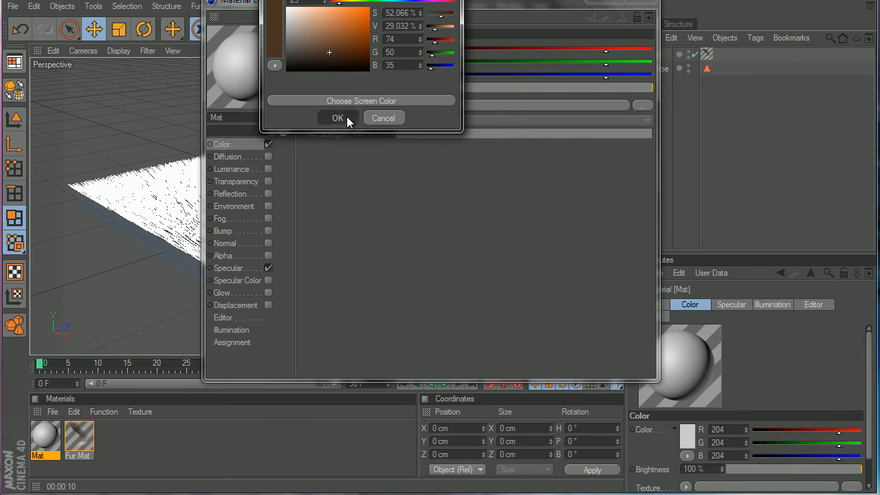
{"action": "left_click", "coordinate": [337, 118]}
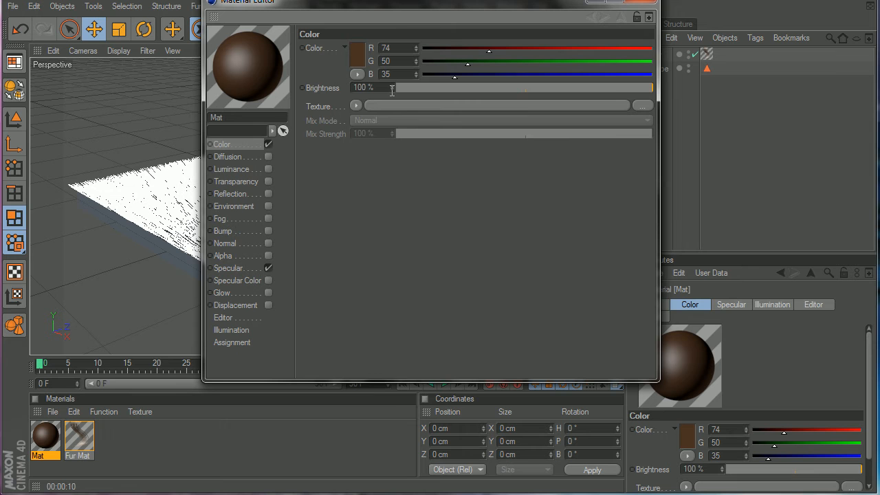
{"action": "left_click", "coordinate": [356, 106]}
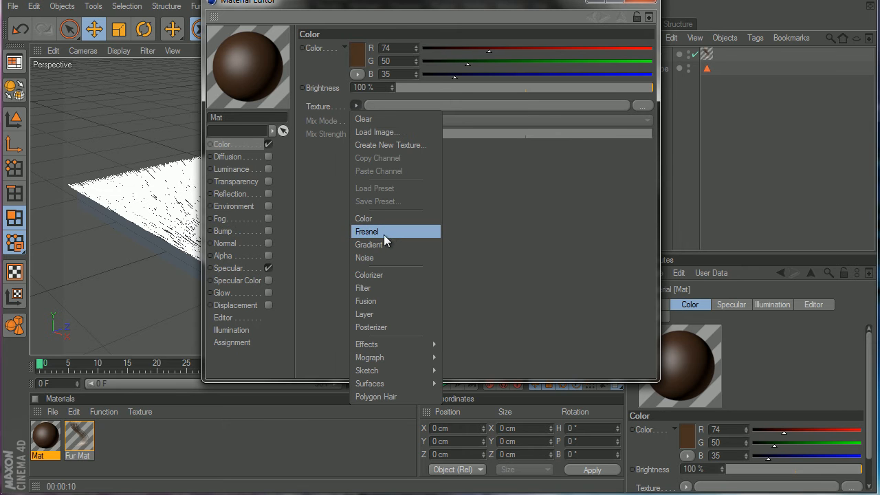
{"action": "mouse_move", "coordinate": [388, 235]}
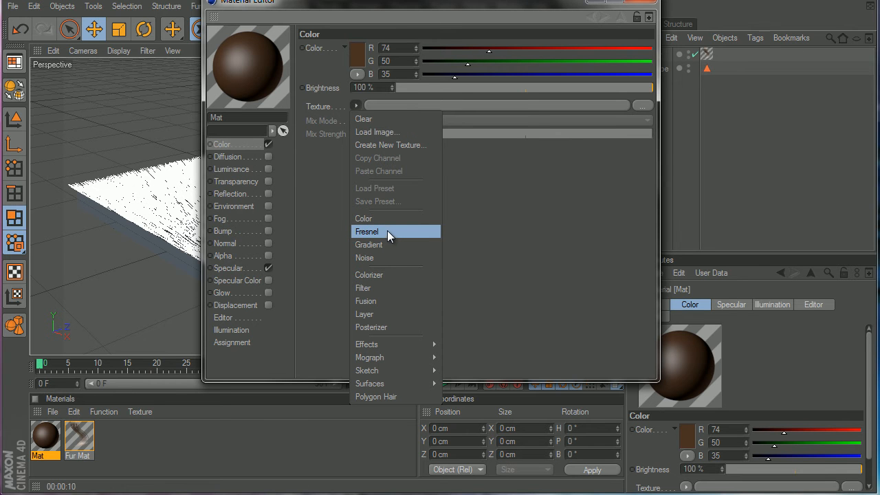
{"action": "mouse_move", "coordinate": [391, 239]}
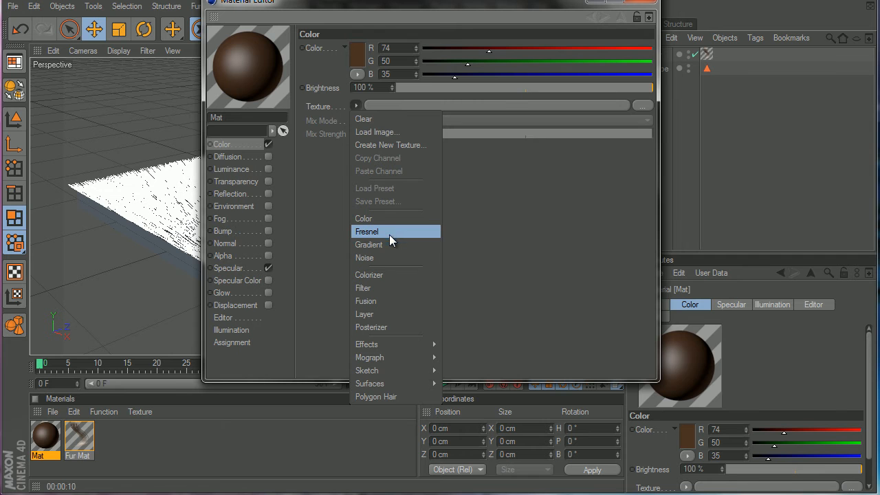
{"action": "left_click", "coordinate": [369, 244]}
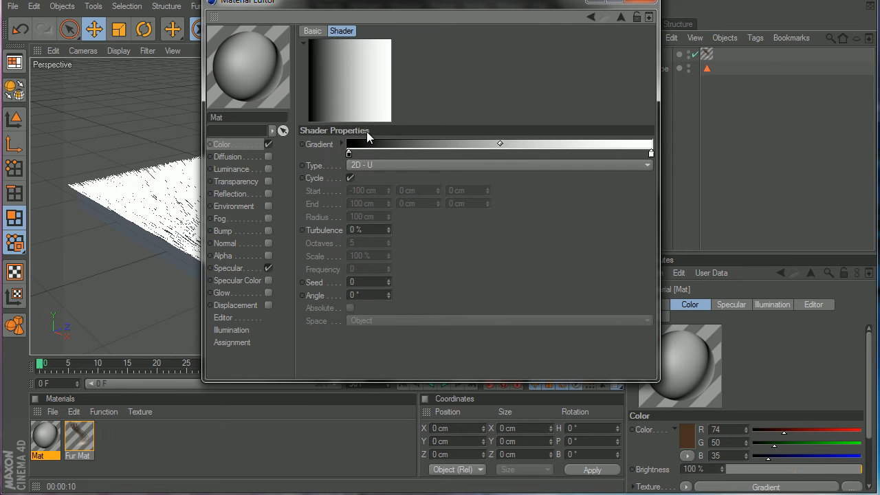
Colour the gradient's first knot dark brown and its end knot muted brown
{"action": "left_click", "coordinate": [312, 31]}
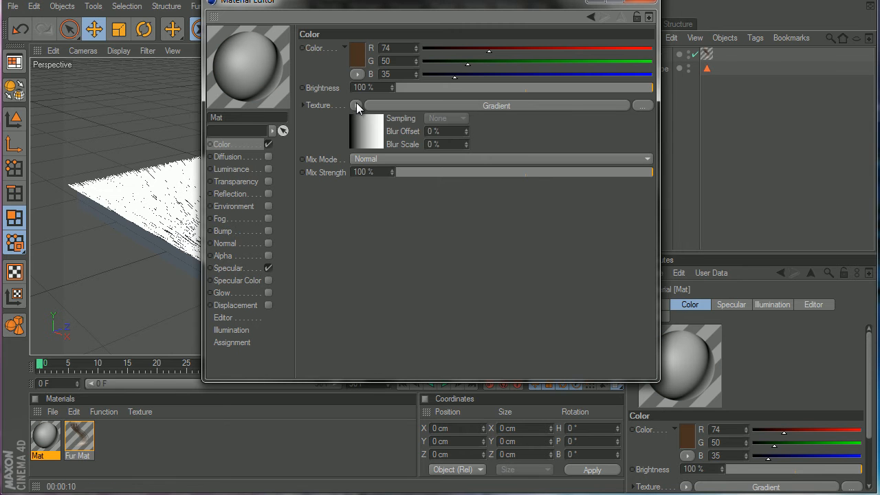
{"action": "left_click", "coordinate": [356, 105]}
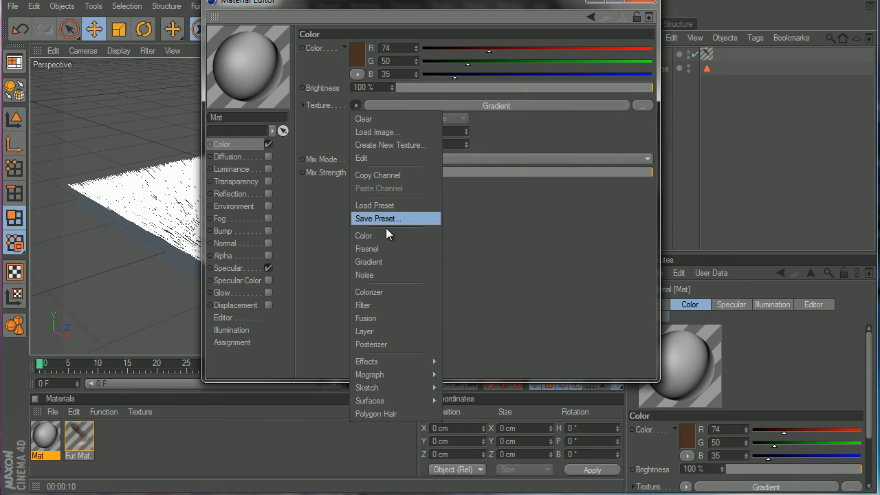
{"action": "left_click", "coordinate": [369, 261]}
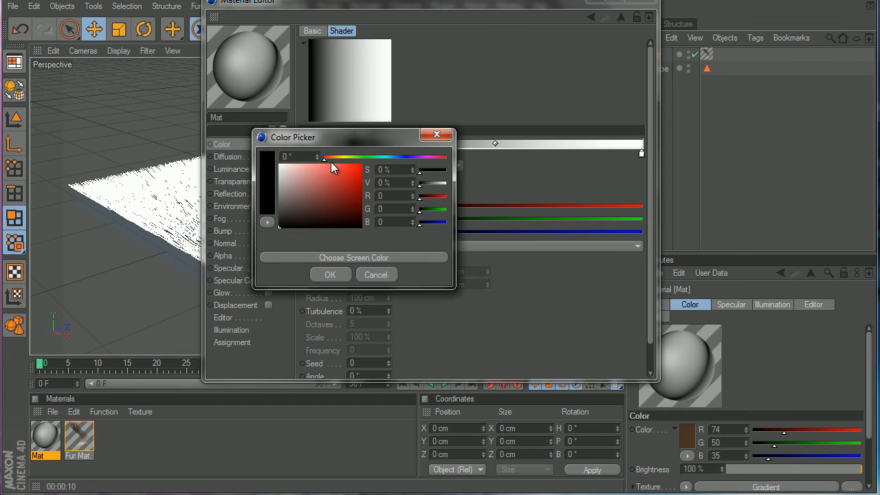
{"action": "left_click_drag", "start_coordinate": [325, 156], "coordinate": [333, 157]}
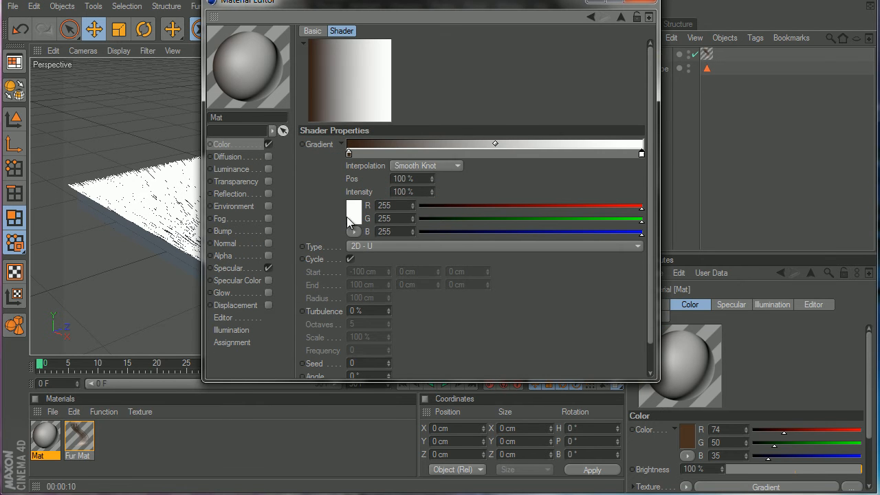
{"action": "left_click", "coordinate": [354, 210]}
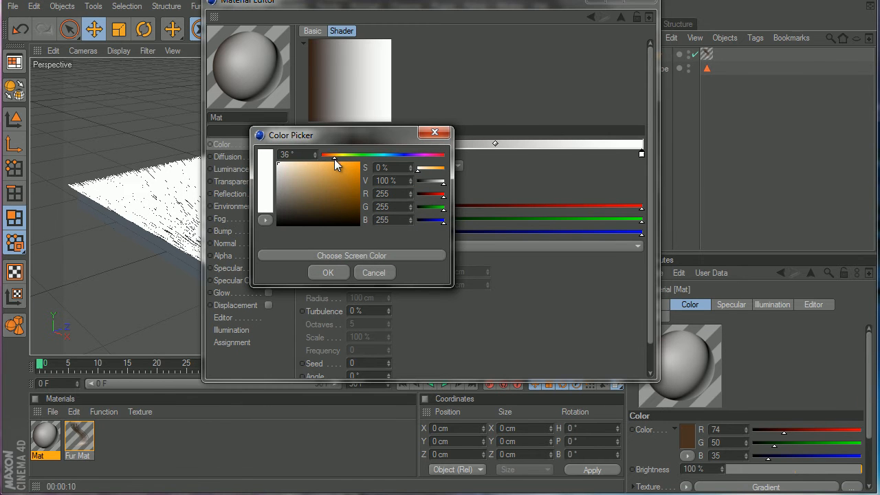
{"action": "left_click", "coordinate": [311, 209]}
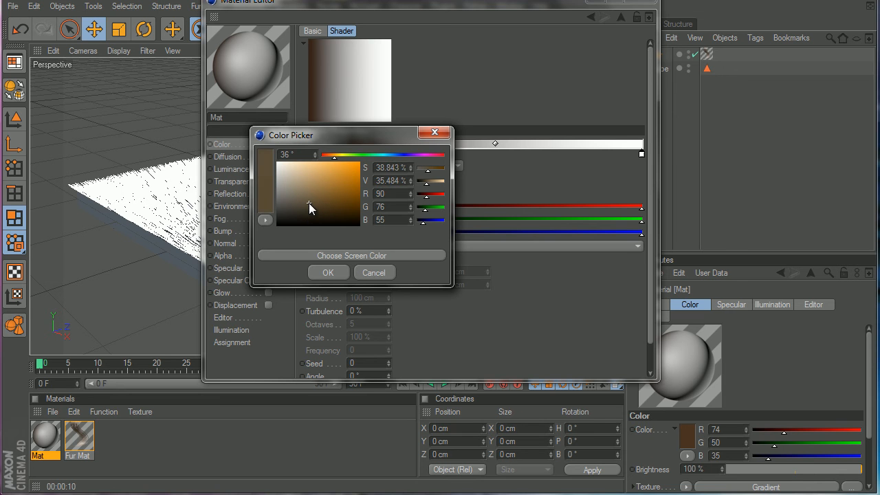
{"action": "left_click", "coordinate": [317, 209]}
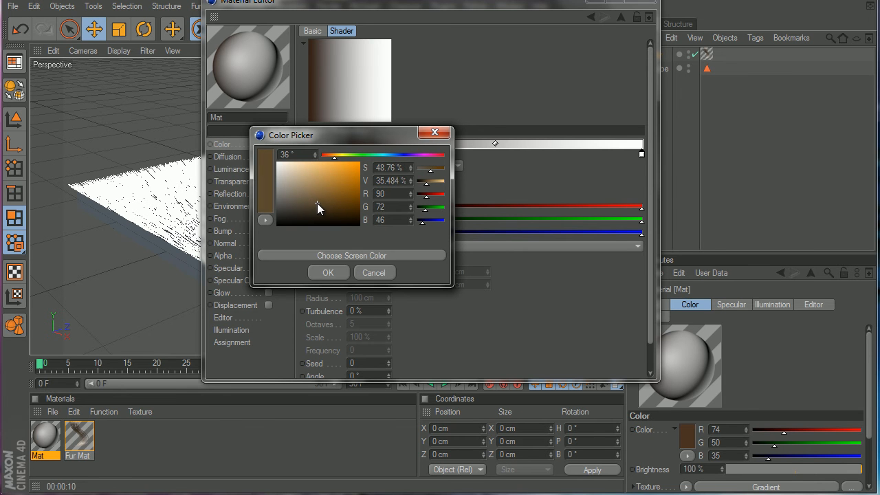
{"action": "left_click", "coordinate": [328, 272]}
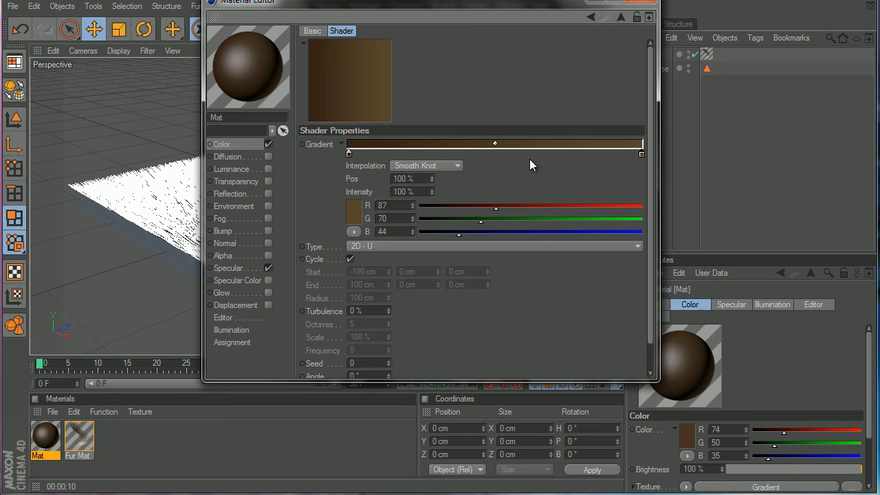
Add extra gradient knots in deep and lighter browns, then close the Material Editor
{"action": "left_click", "coordinate": [437, 153]}
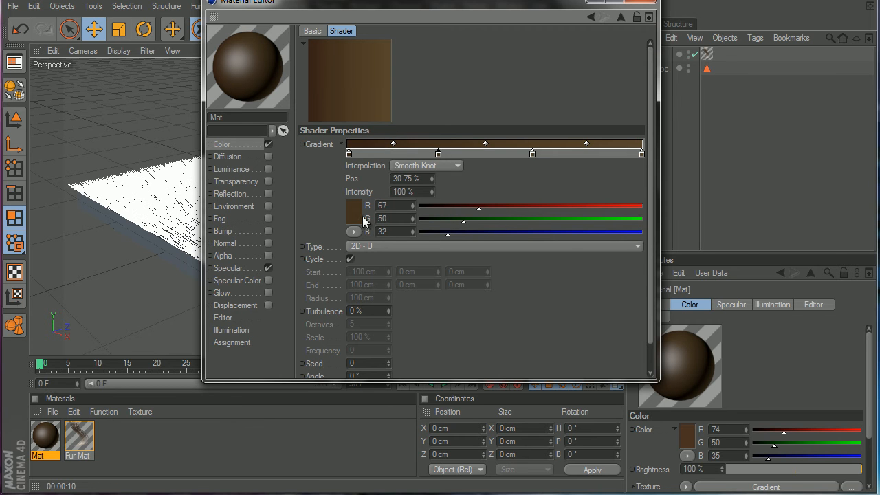
{"action": "left_click", "coordinate": [354, 216]}
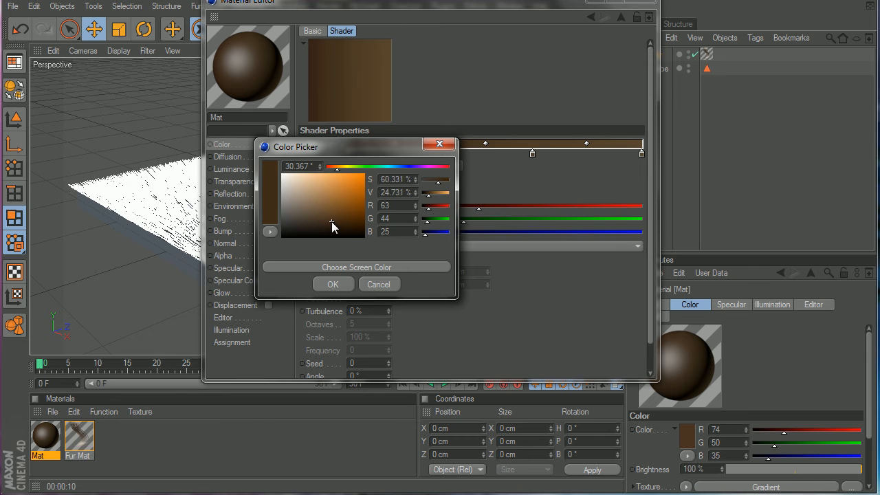
{"action": "left_click", "coordinate": [346, 228]}
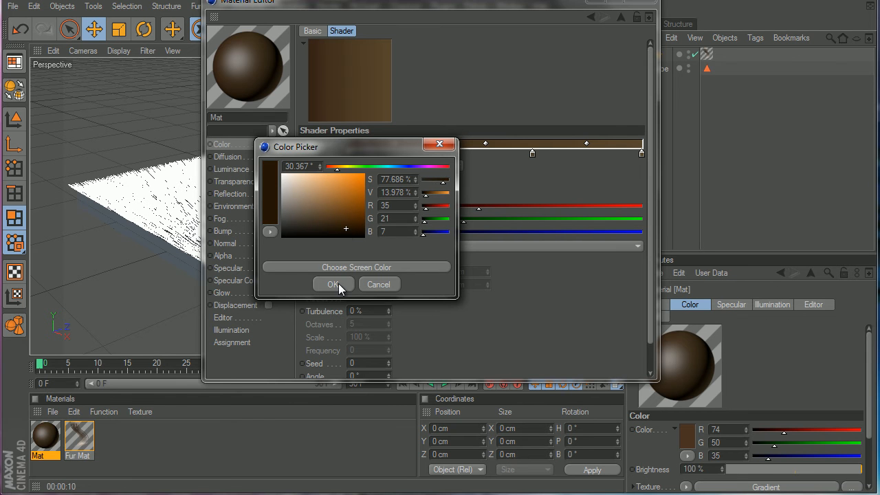
{"action": "left_click", "coordinate": [333, 284]}
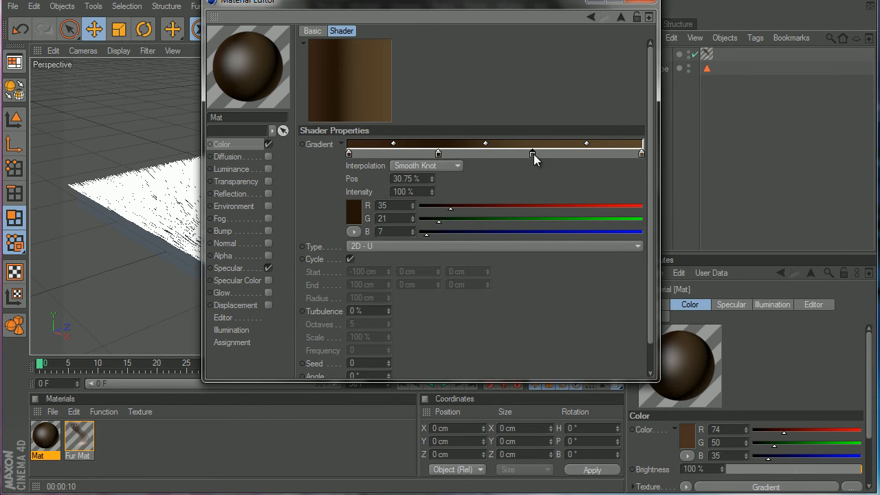
{"action": "double_click", "coordinate": [354, 213]}
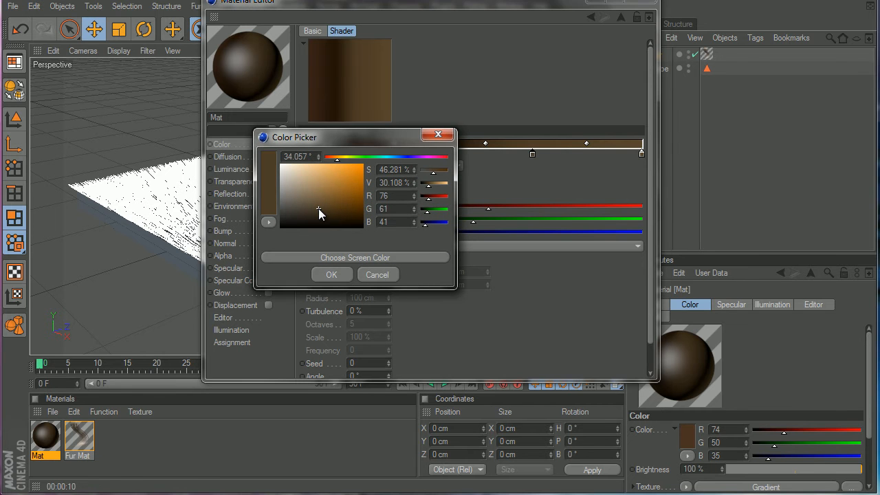
{"action": "left_click", "coordinate": [331, 274]}
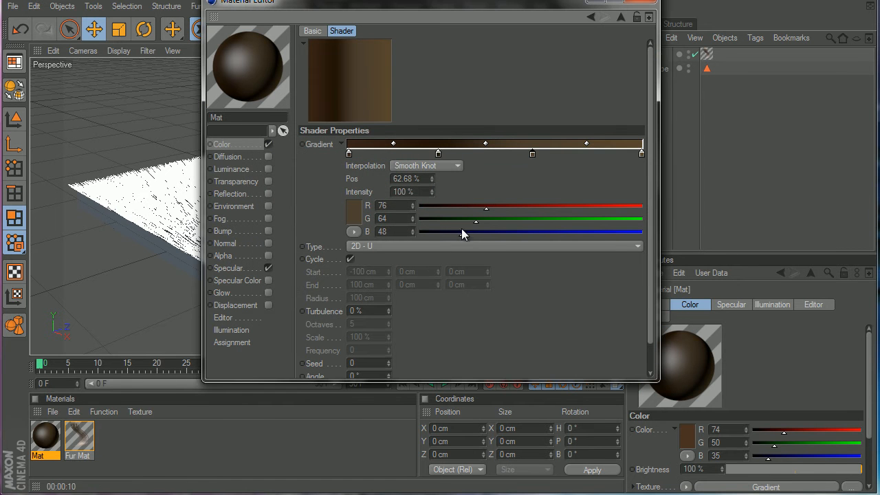
{"action": "mouse_move", "coordinate": [635, 5]}
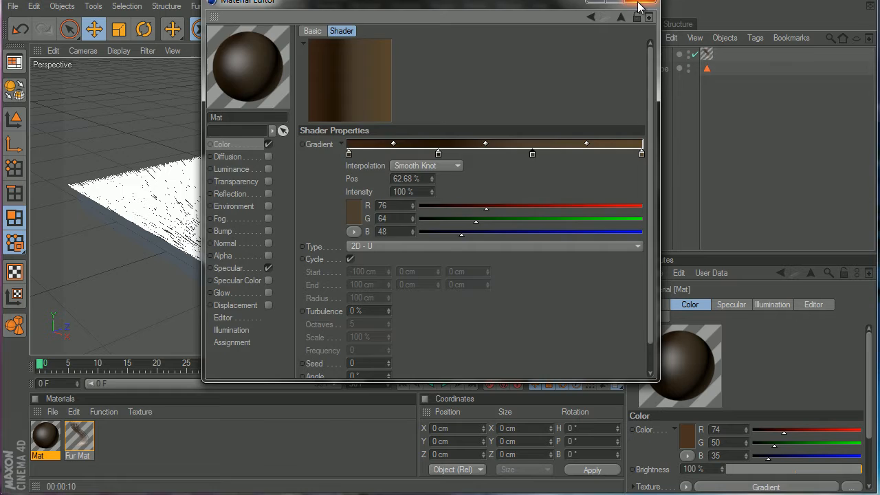
{"action": "left_click", "coordinate": [633, 5]}
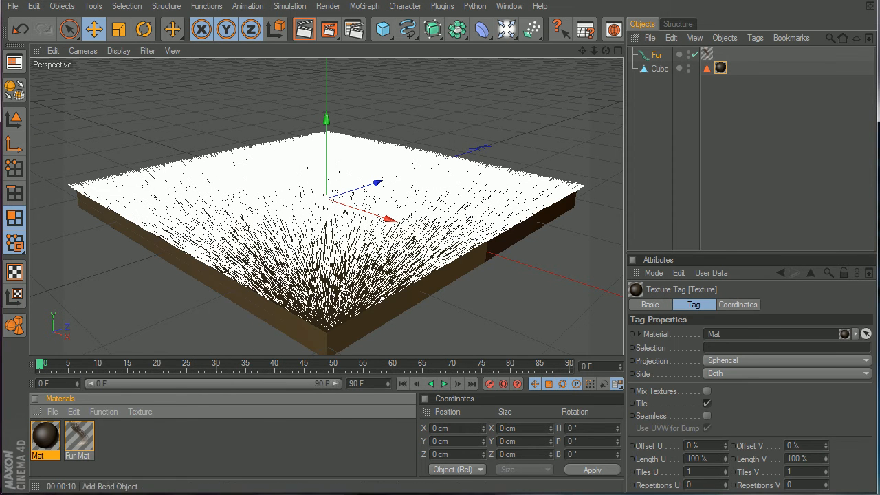
Open the Fur Mat hair material in the Material Editor
{"action": "left_click", "coordinate": [657, 54]}
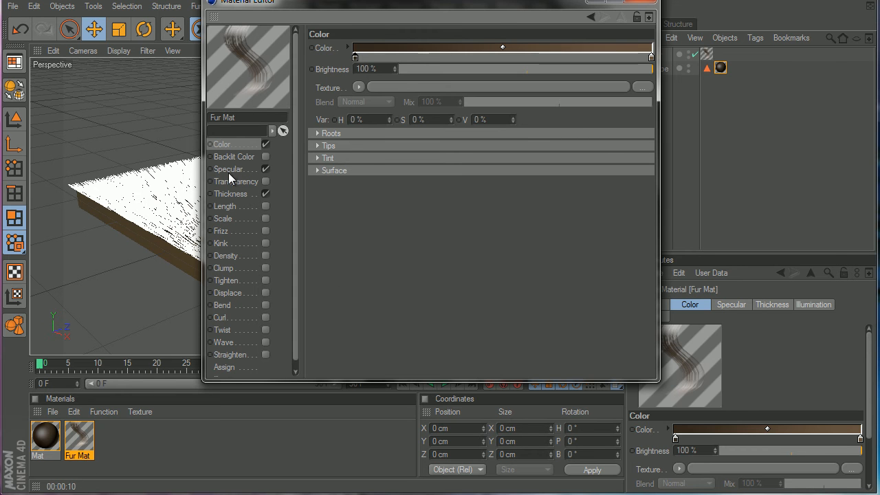
Disable Fur Mat's specular channel and set the hair gradient's end colour to saturated green
{"action": "left_click", "coordinate": [229, 169]}
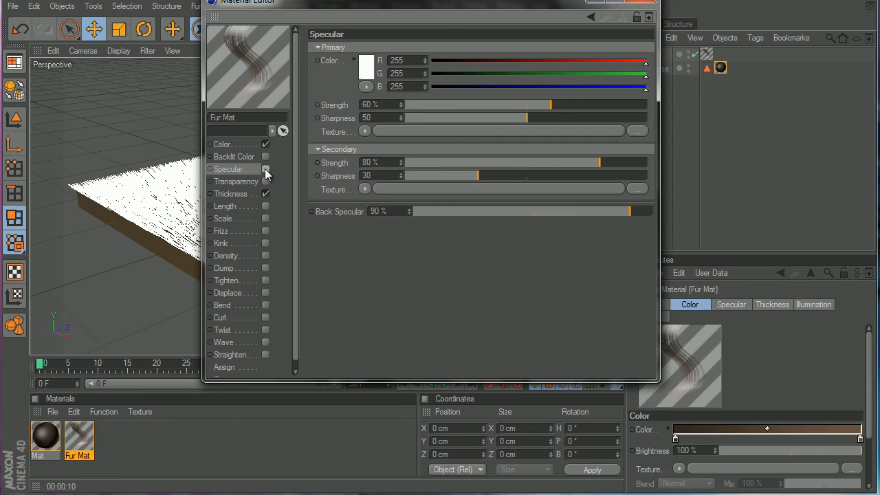
{"action": "left_click", "coordinate": [221, 144]}
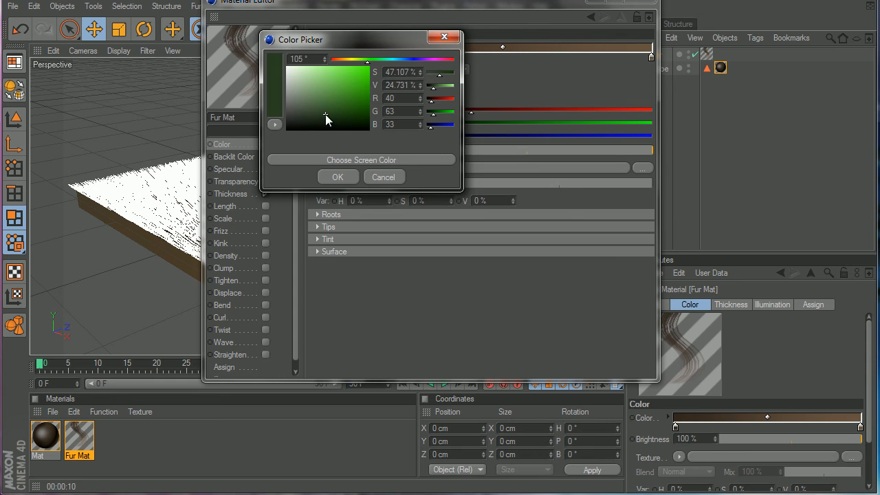
{"action": "left_click", "coordinate": [337, 177]}
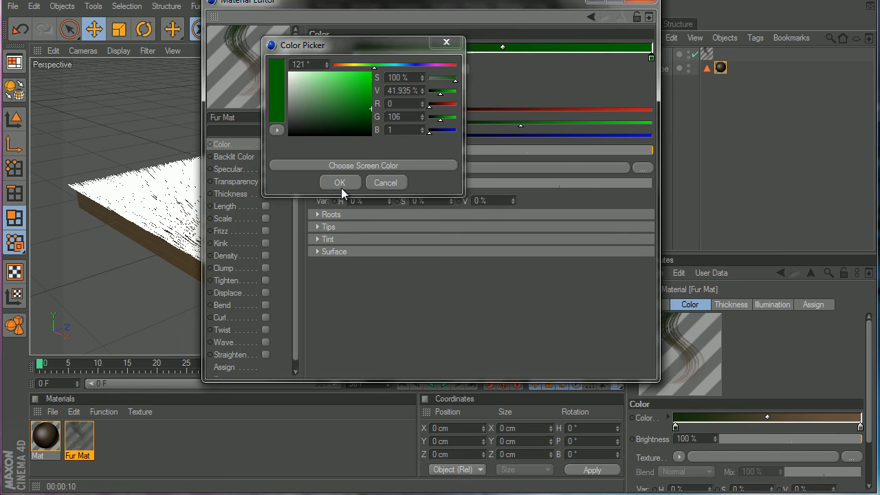
{"action": "left_click", "coordinate": [340, 182]}
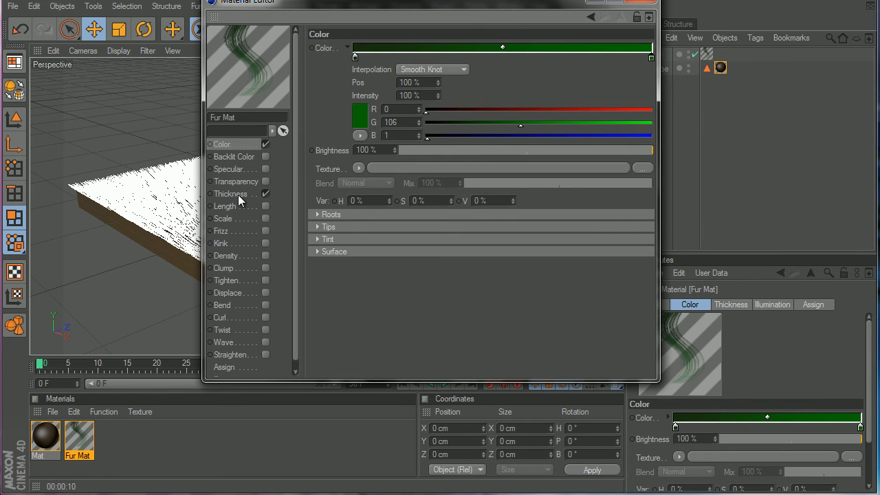
{"action": "left_click", "coordinate": [230, 193]}
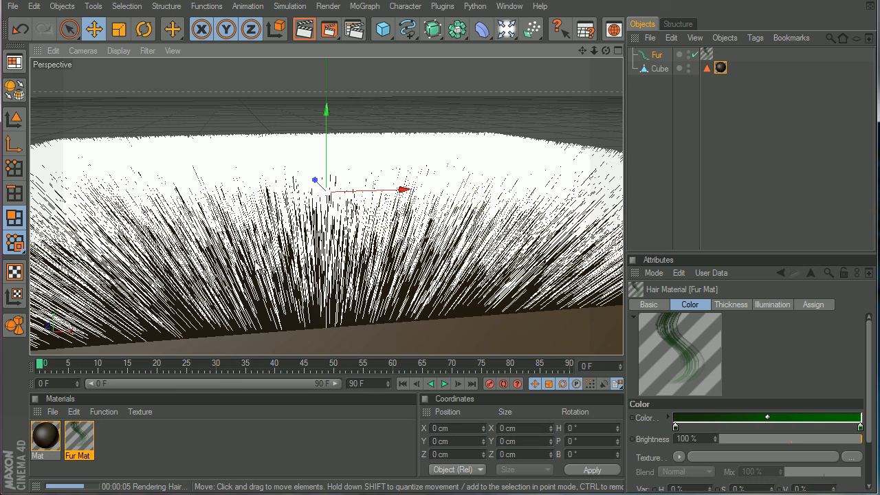
{"action": "mouse_move", "coordinate": [420, 162]}
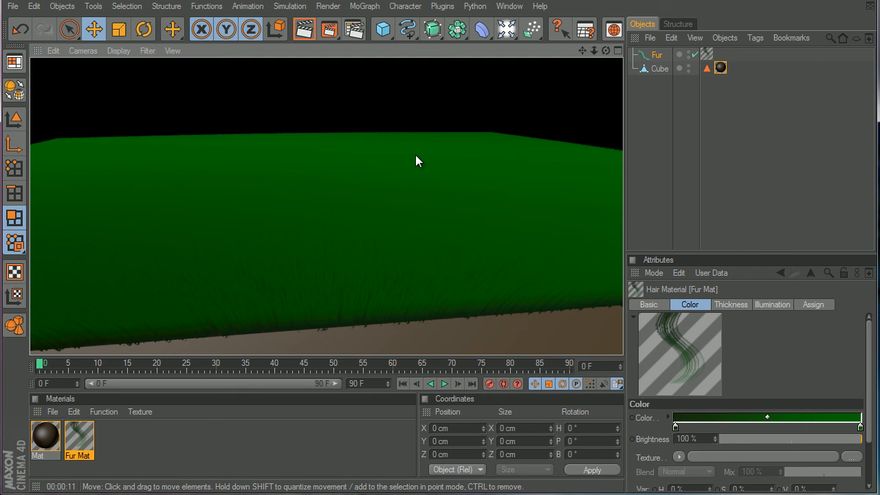
{"action": "mouse_move", "coordinate": [424, 150]}
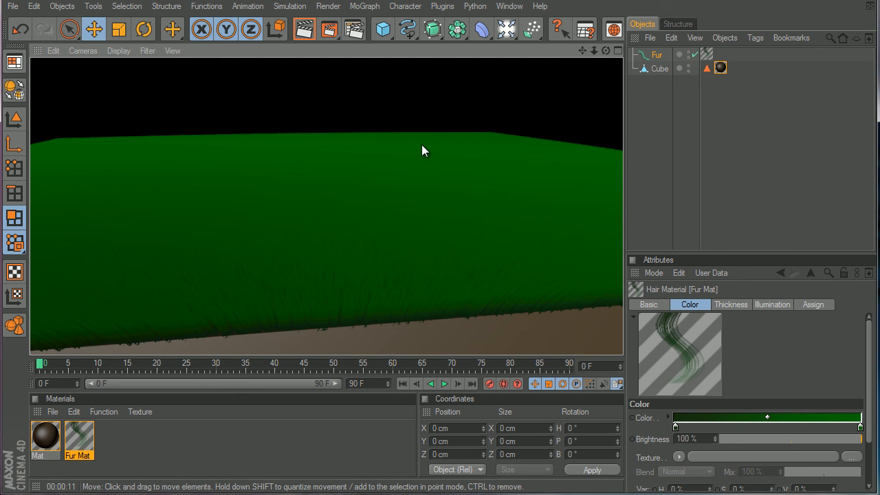
Return the viewport to editing view after the green-grass render finishes
{"action": "left_click", "coordinate": [659, 68]}
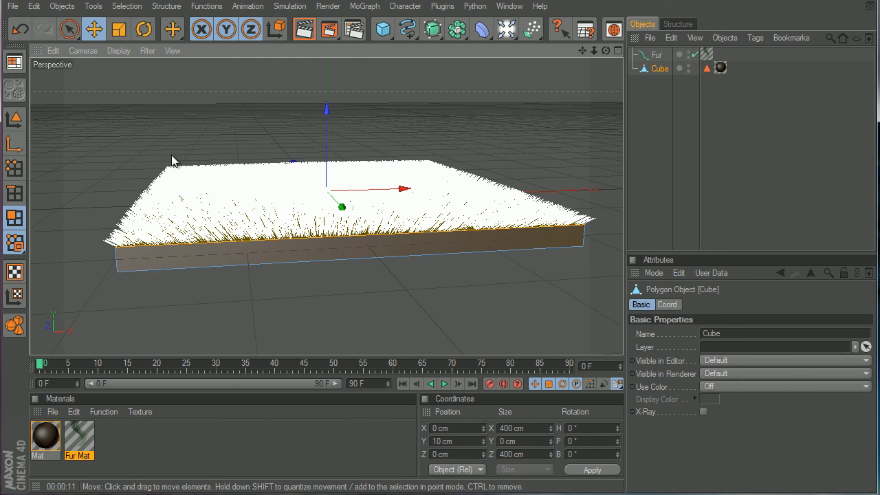
{"action": "mouse_move", "coordinate": [809, 3]}
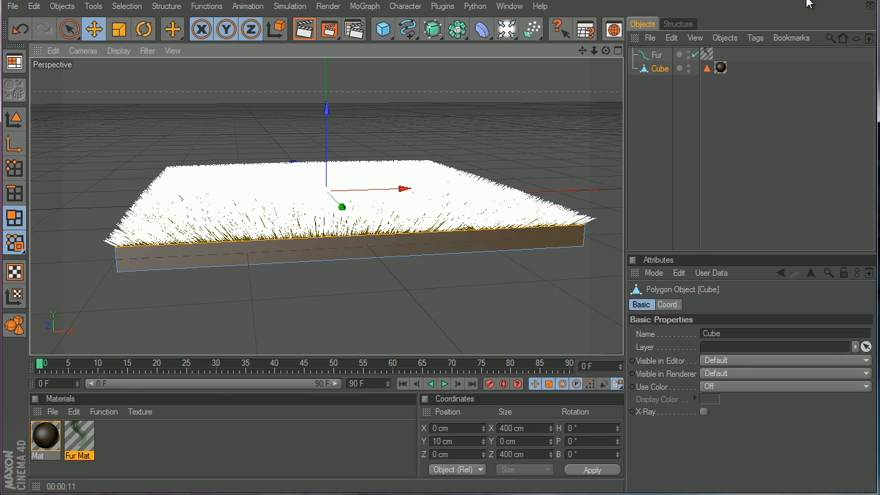